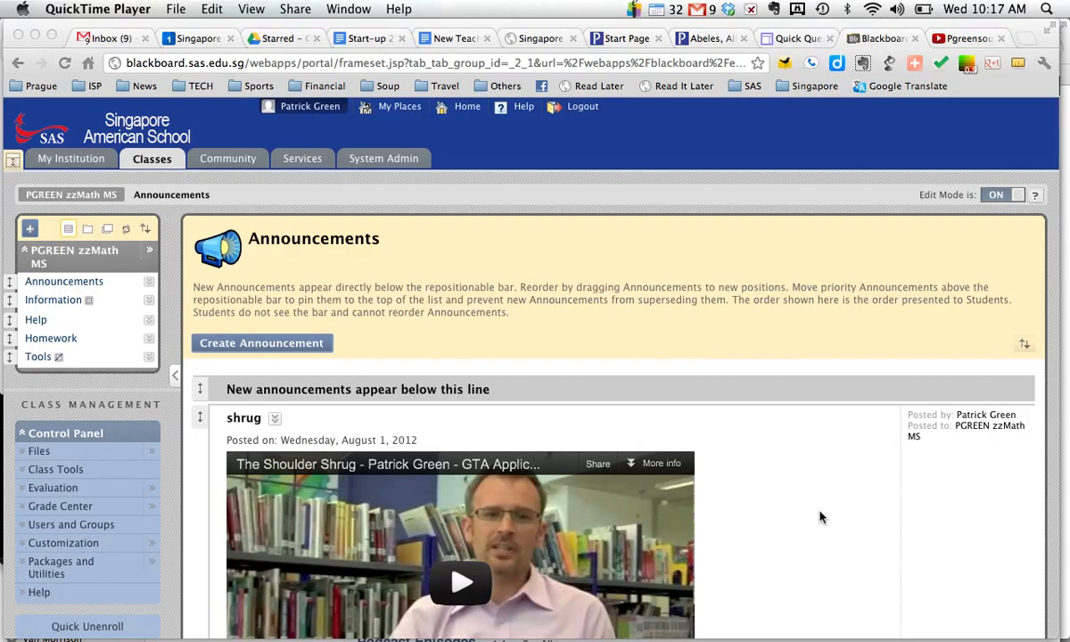
{"action": "mouse_move", "coordinate": [262, 348]}
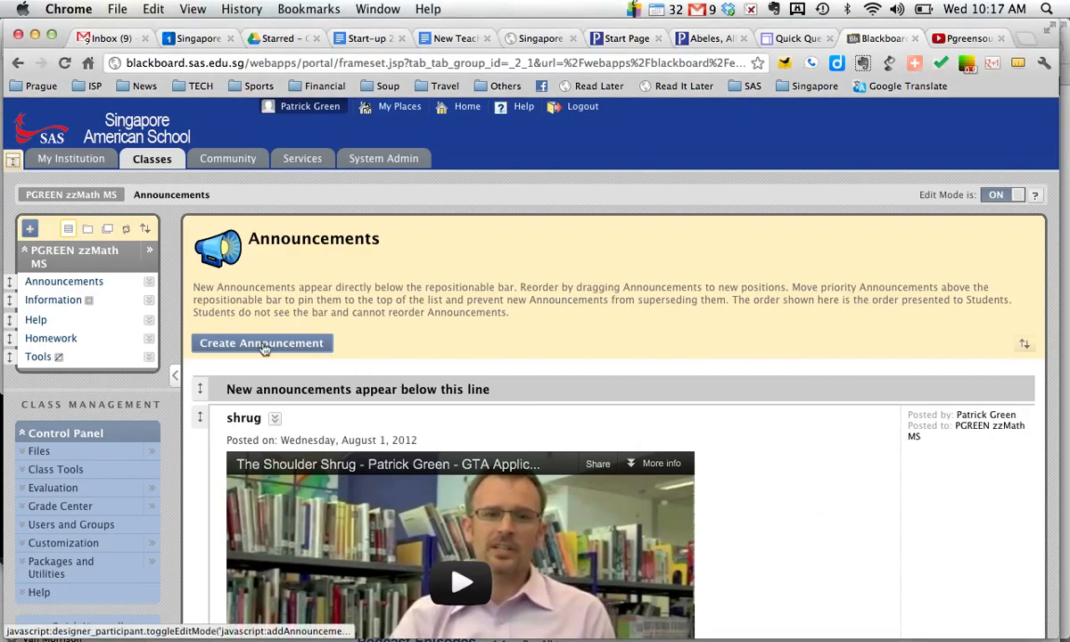
- Create a new announcement with subject 'Shoulder S' and placeholder message 'kljas dlkfjs:lkdjf:lksdfj'
{"action": "left_click", "coordinate": [262, 342]}
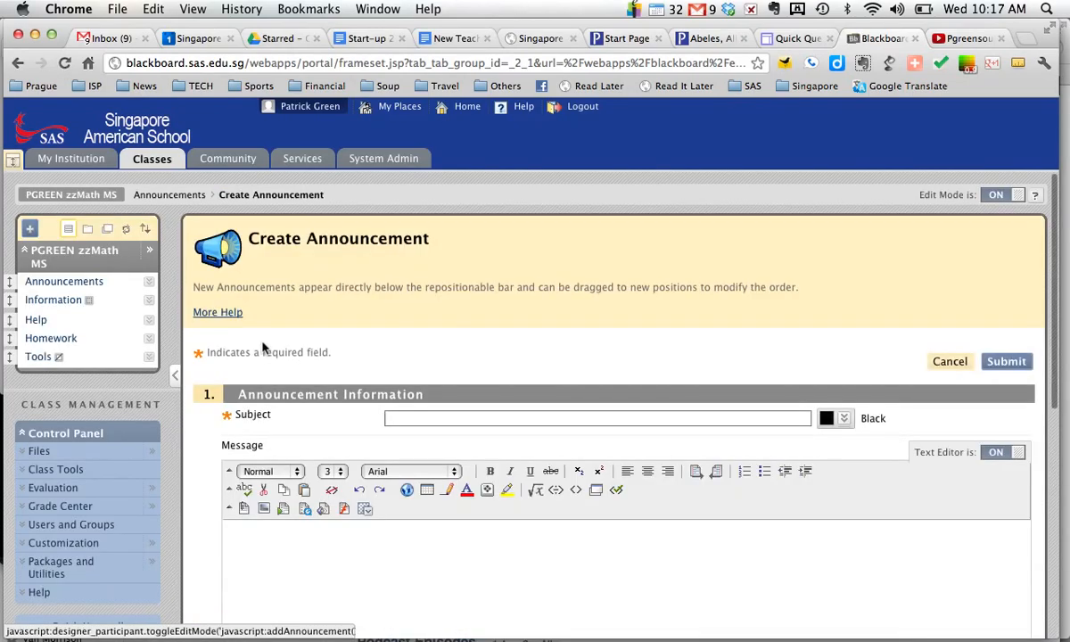
{"action": "left_click", "coordinate": [595, 418]}
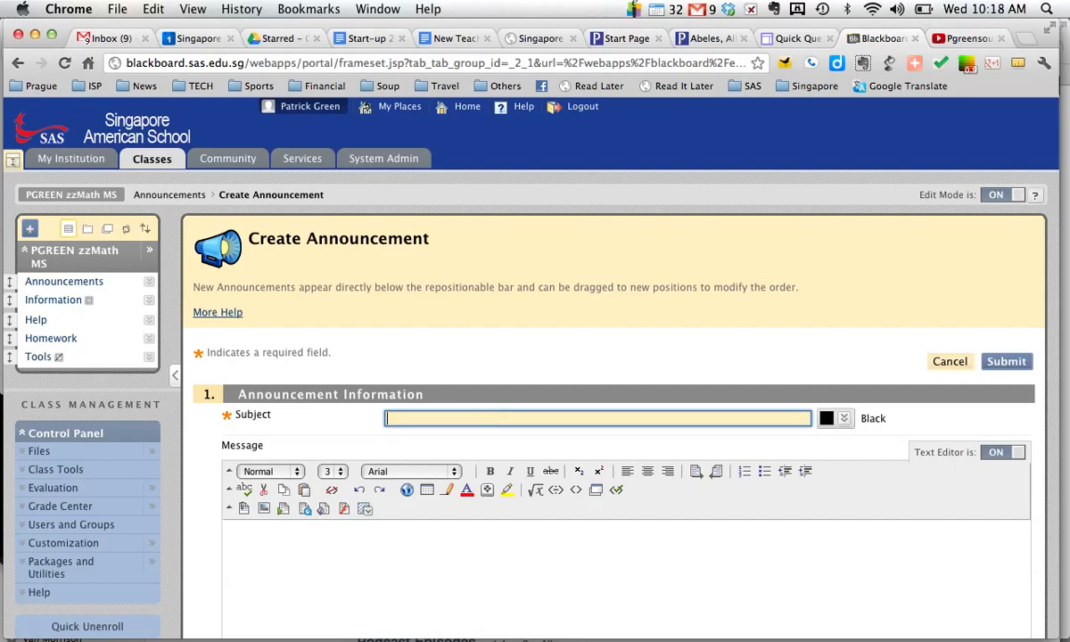
{"action": "type", "text": "Shoulder Shrug"}
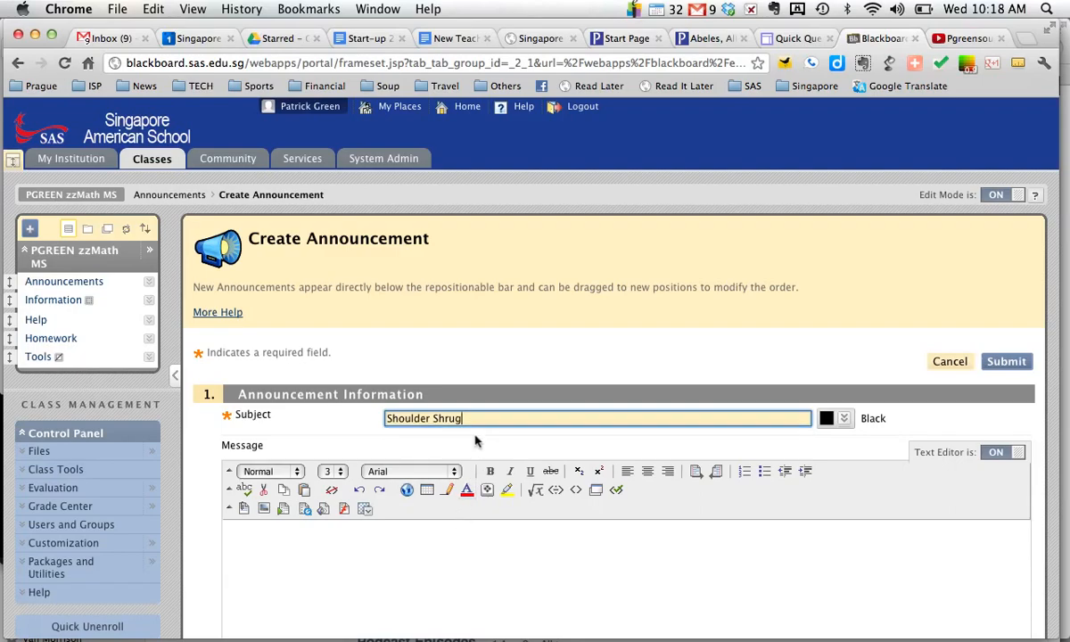
{"action": "left_click", "coordinate": [408, 536]}
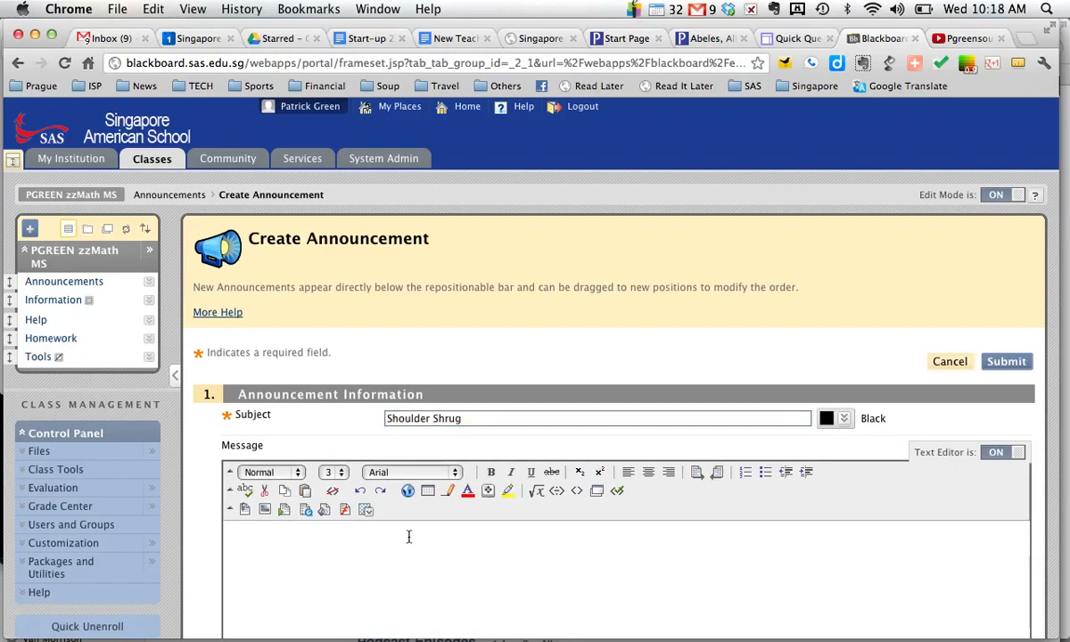
{"action": "type", "text": "kljas dlkfjs:lkdjf:lksdfj"}
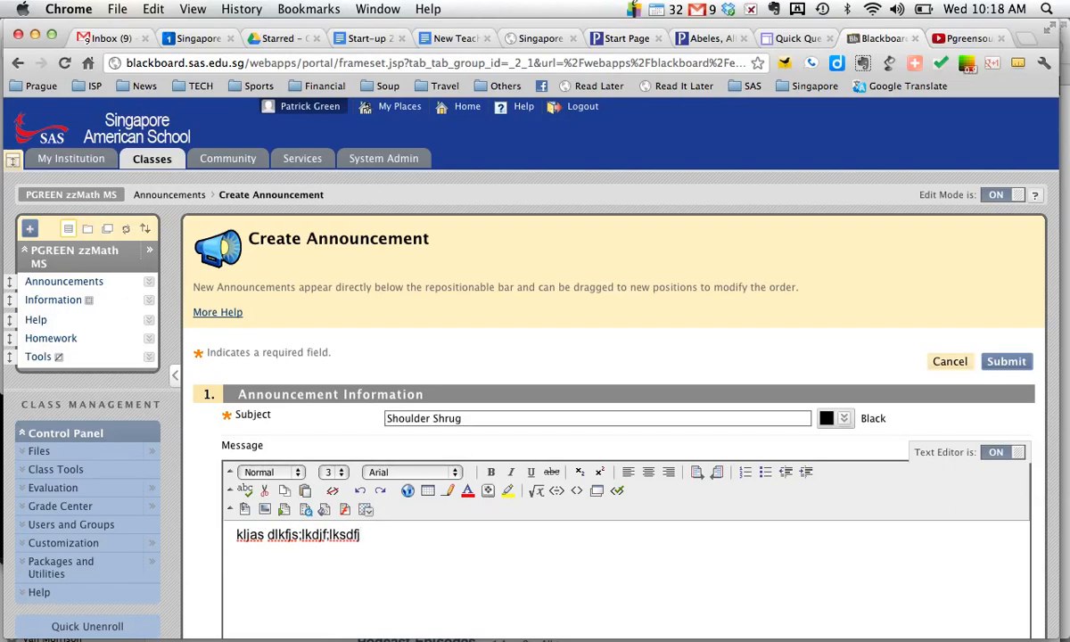
{"action": "mouse_move", "coordinate": [839, 304]}
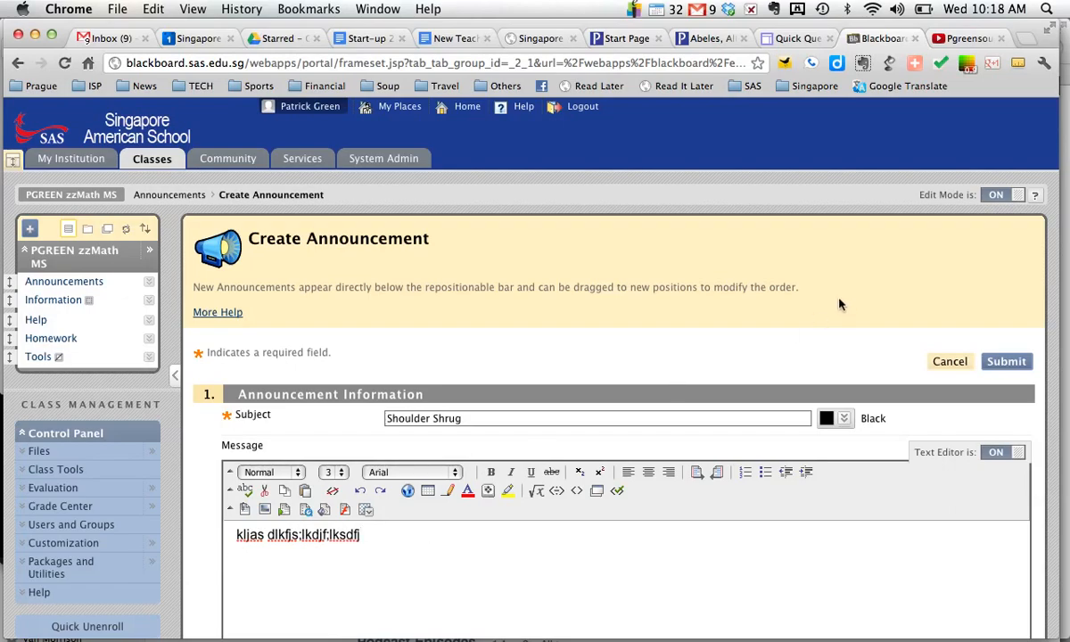
- Get the Share > Embed code for the Shoulder Shrug YouTube video at 560 × 315, then return to Blackboard
{"action": "left_click", "coordinate": [963, 39]}
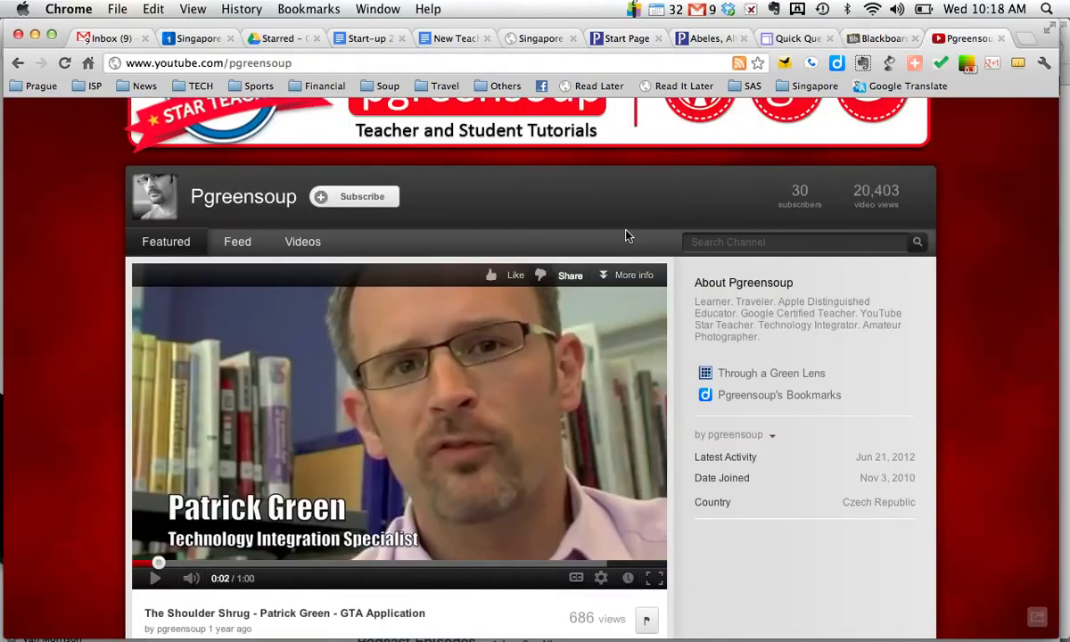
{"action": "mouse_move", "coordinate": [570, 275]}
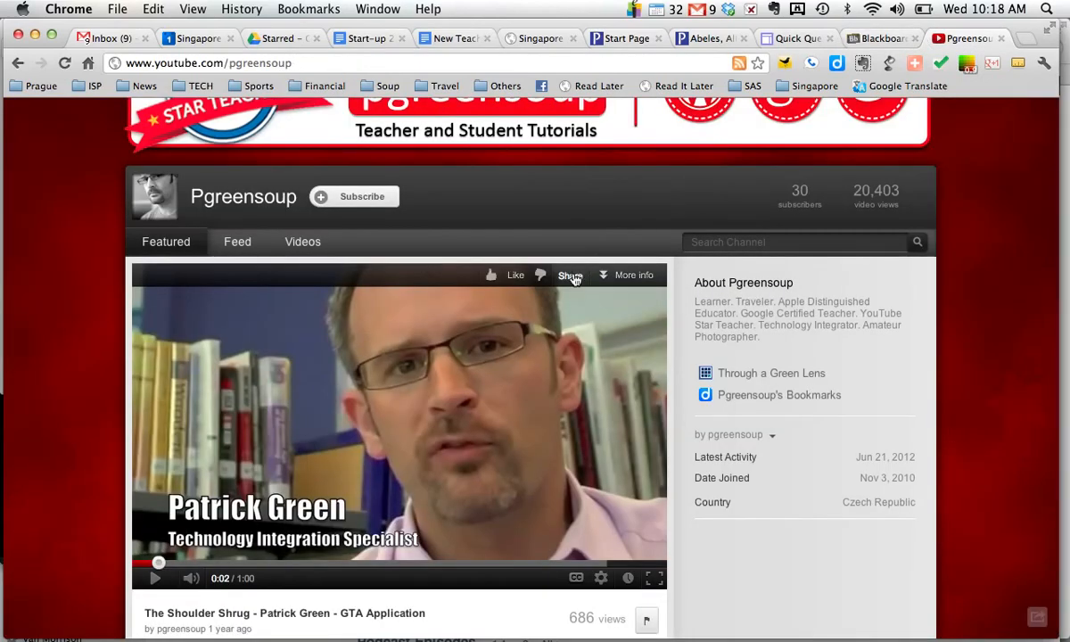
{"action": "left_click", "coordinate": [570, 275]}
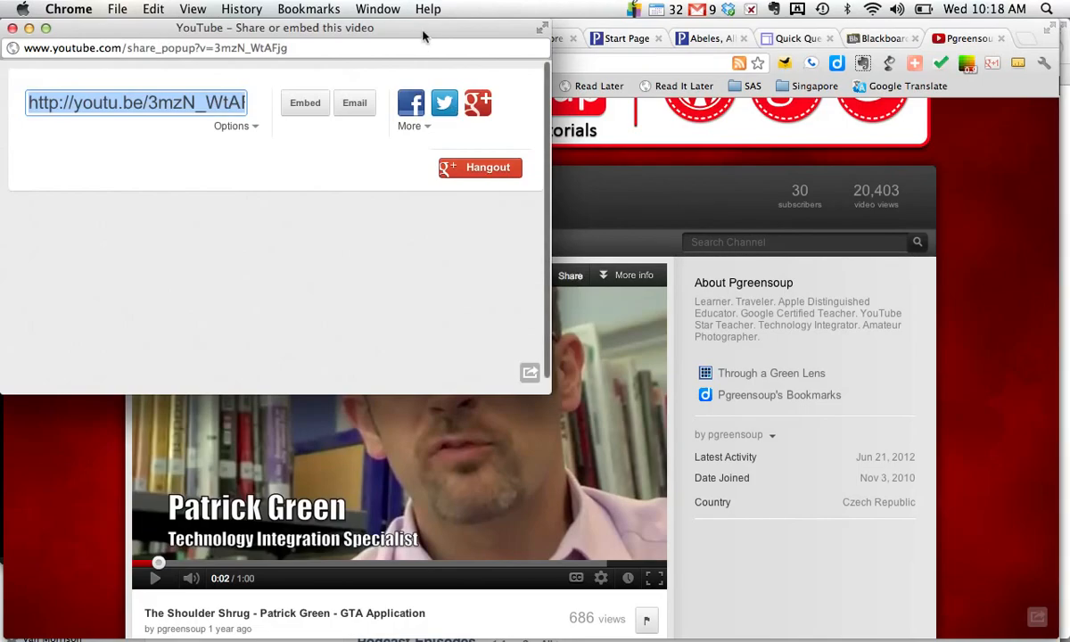
{"action": "left_click_drag", "start_coordinate": [274, 28], "coordinate": [464, 206]}
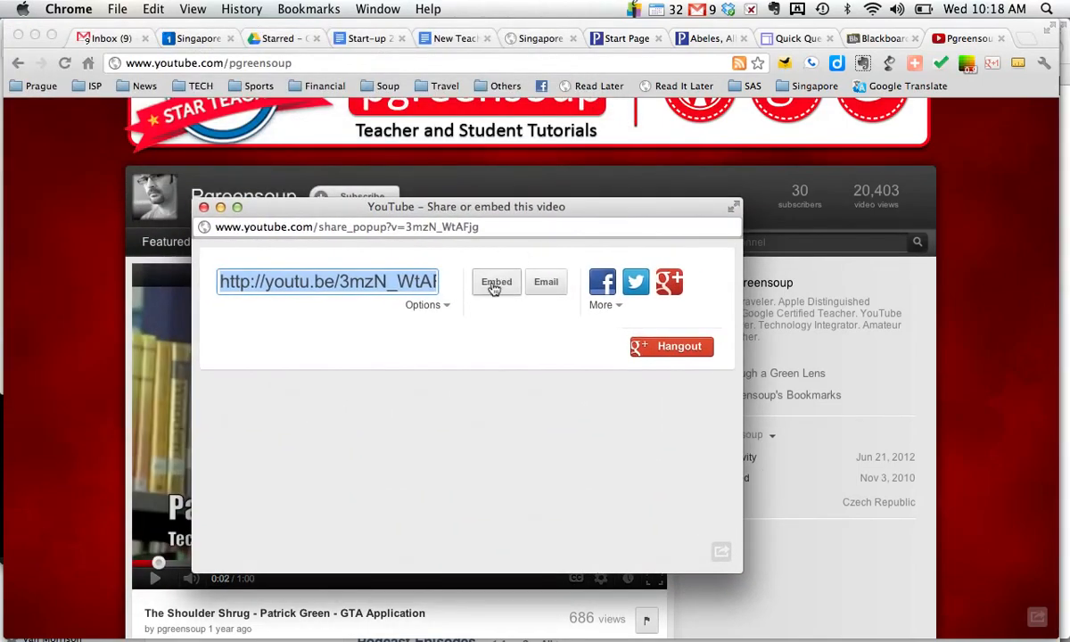
{"action": "left_click", "coordinate": [496, 281]}
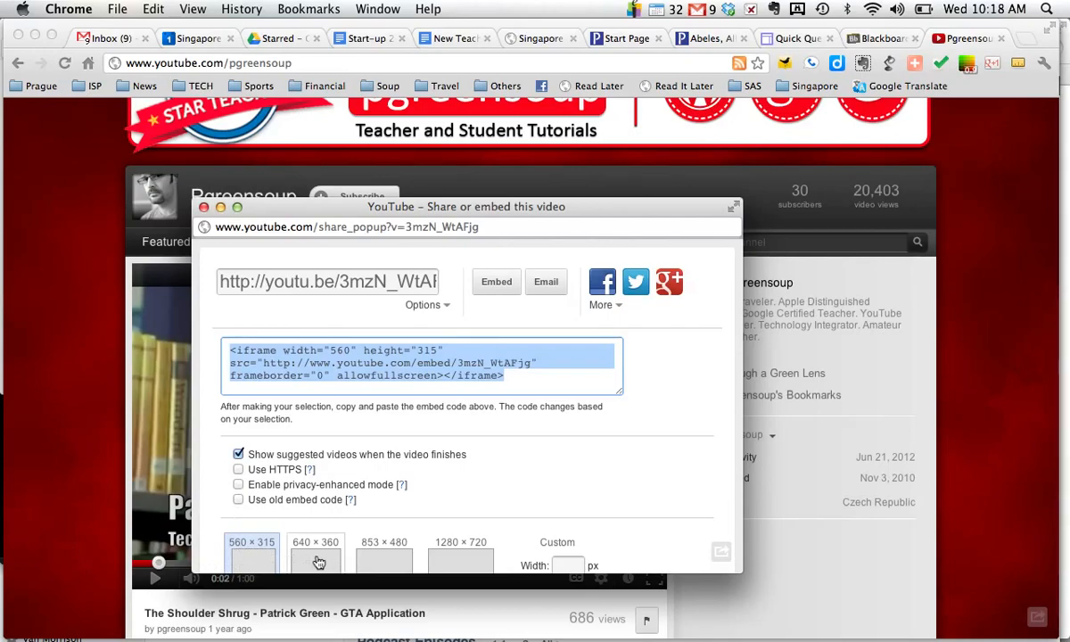
{"action": "mouse_move", "coordinate": [440, 550]}
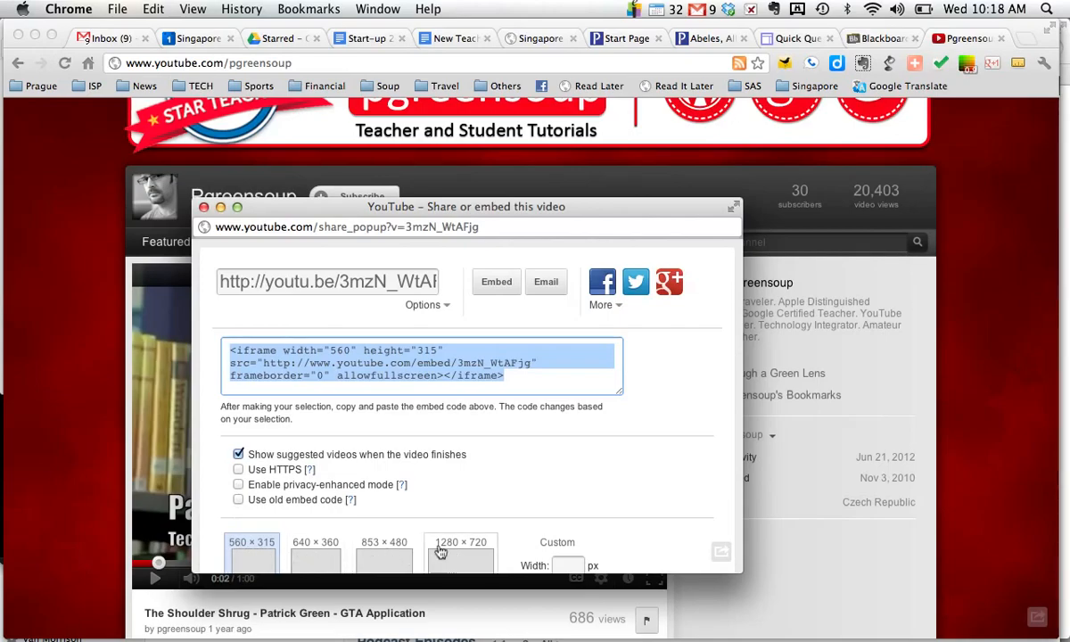
{"action": "left_click", "coordinate": [251, 553]}
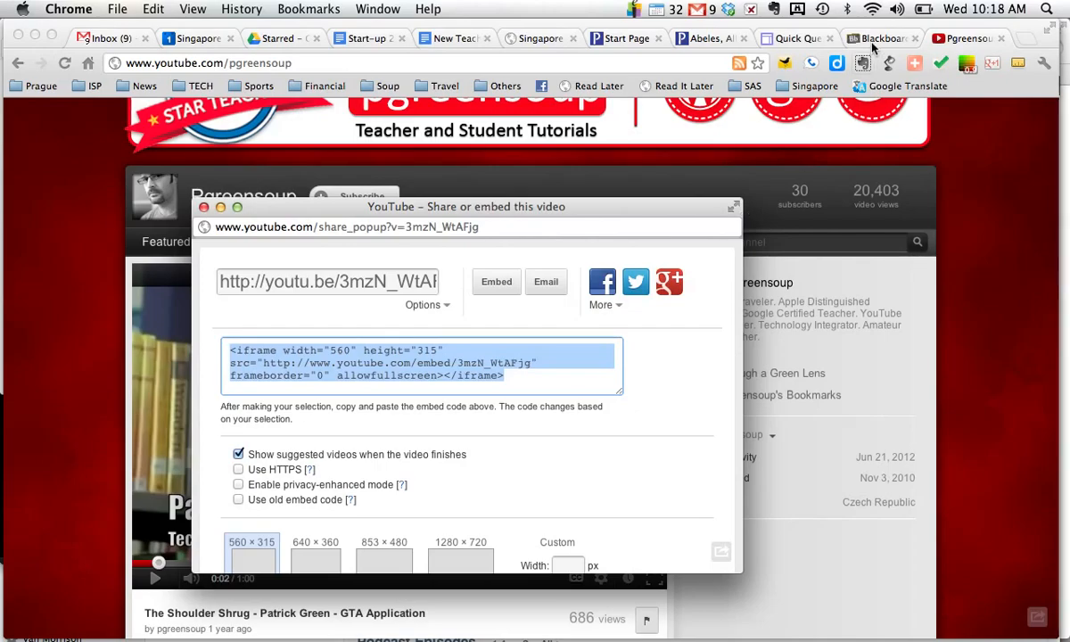
{"action": "left_click", "coordinate": [878, 39]}
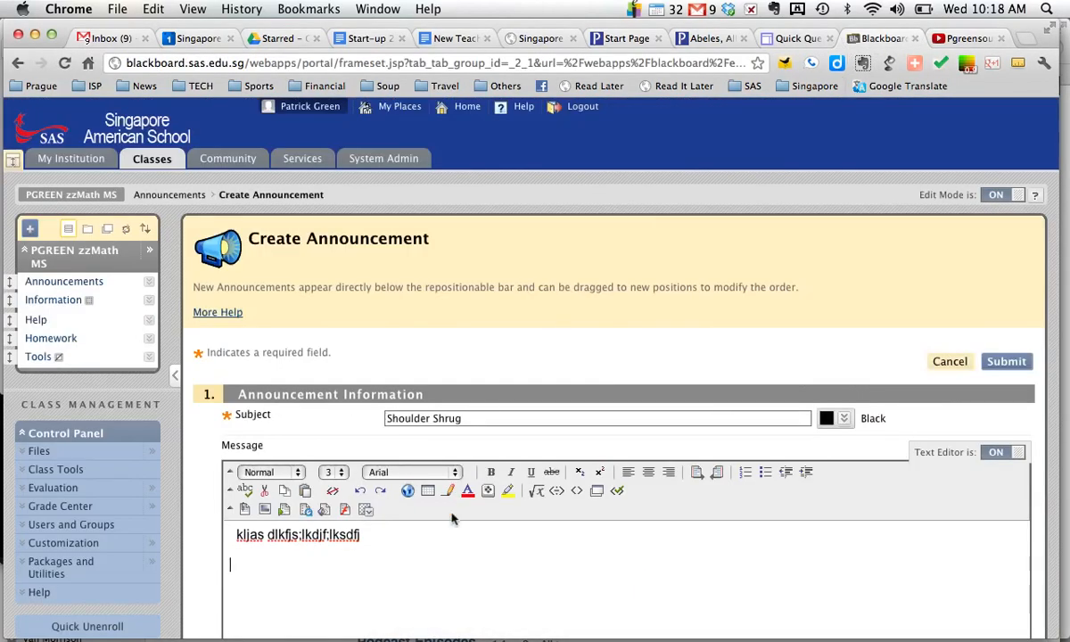
{"action": "mouse_move", "coordinate": [577, 490]}
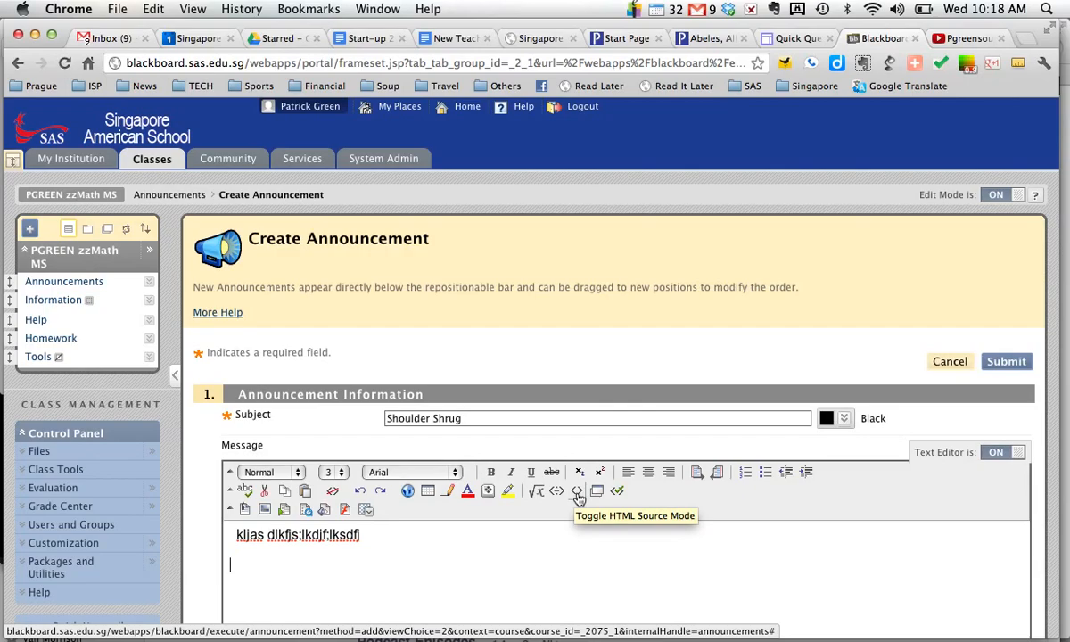
- Switch the message editor to HTML source mode and paste the YouTube iframe code
{"action": "left_click", "coordinate": [577, 490]}
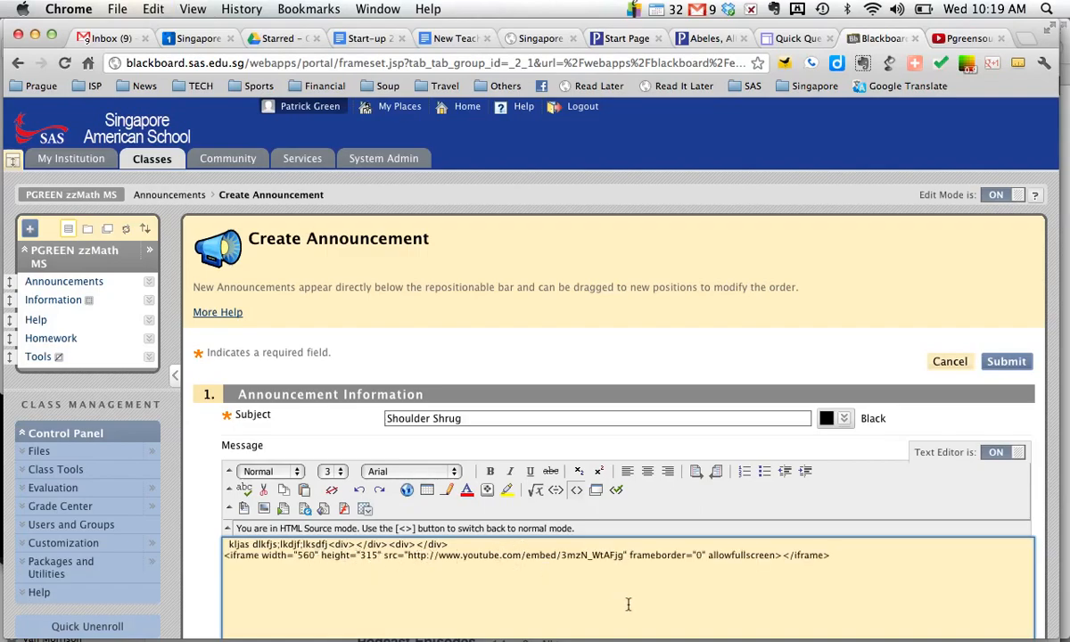
- Set the announcement to Not Date Restricted and submit it
{"action": "scroll", "scroll_direction": "down", "scroll_amount": 3}
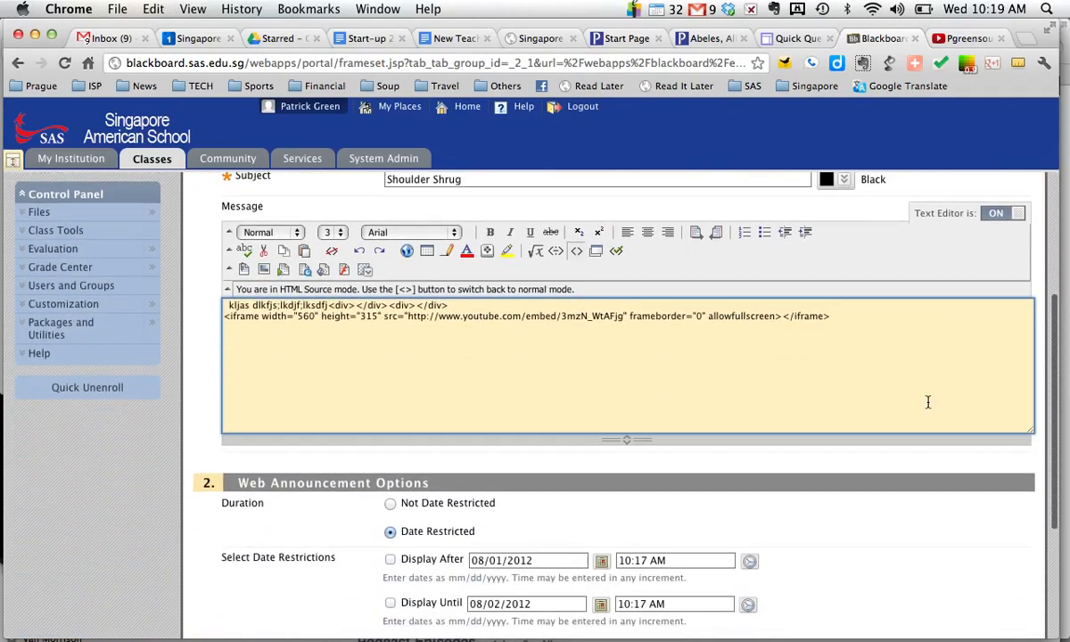
{"action": "scroll", "scroll_direction": "down", "scroll_amount": 3}
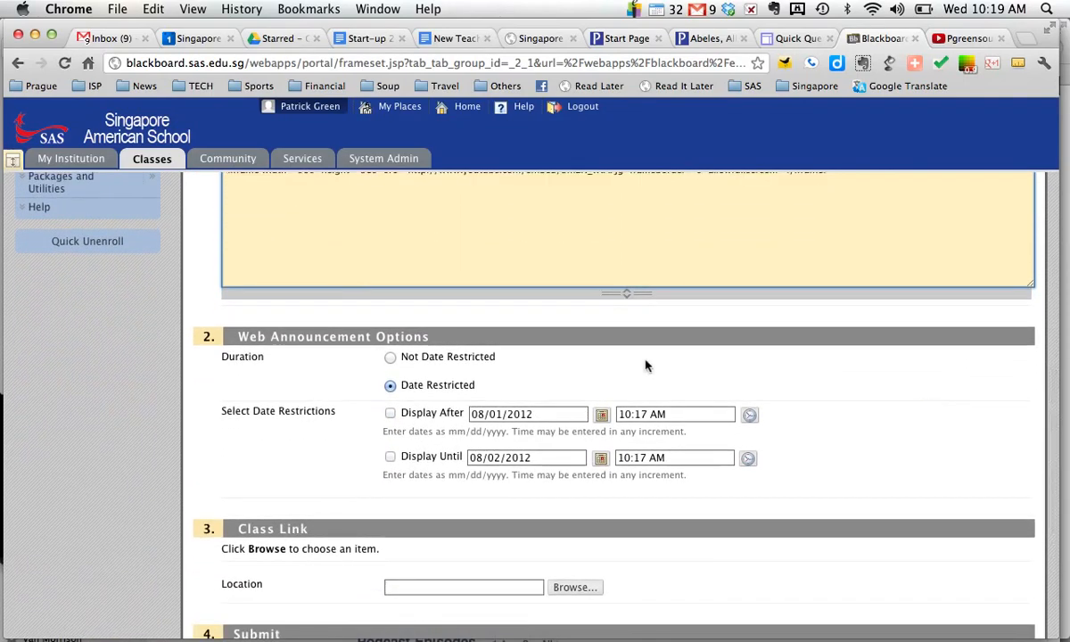
{"action": "left_click", "coordinate": [390, 356]}
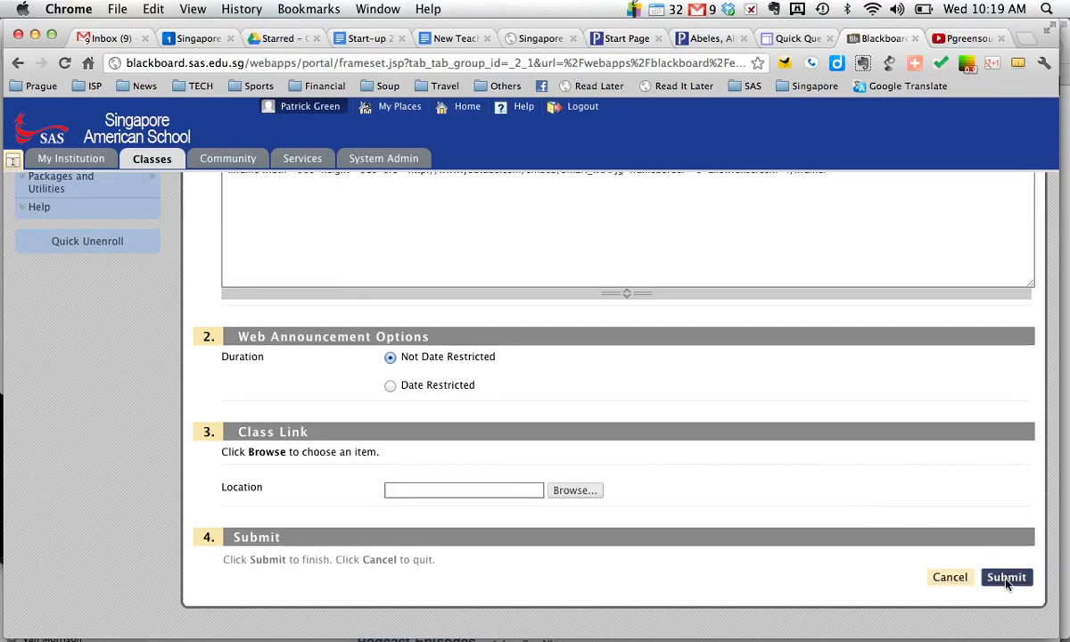
{"action": "left_click", "coordinate": [1006, 577]}
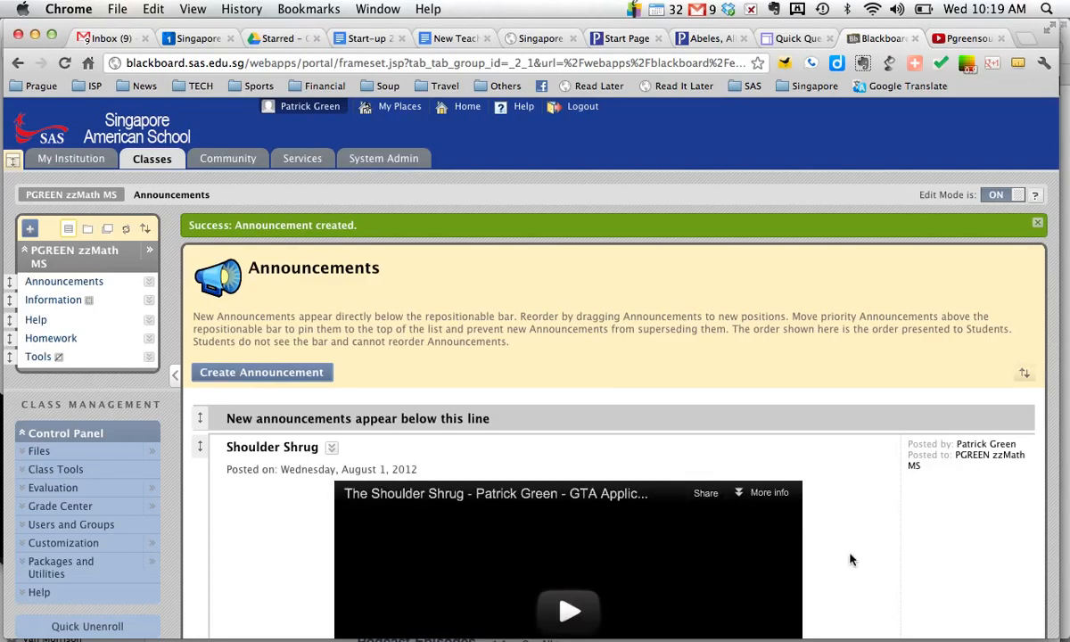
{"action": "scroll", "scroll_direction": "down", "scroll_amount": 3}
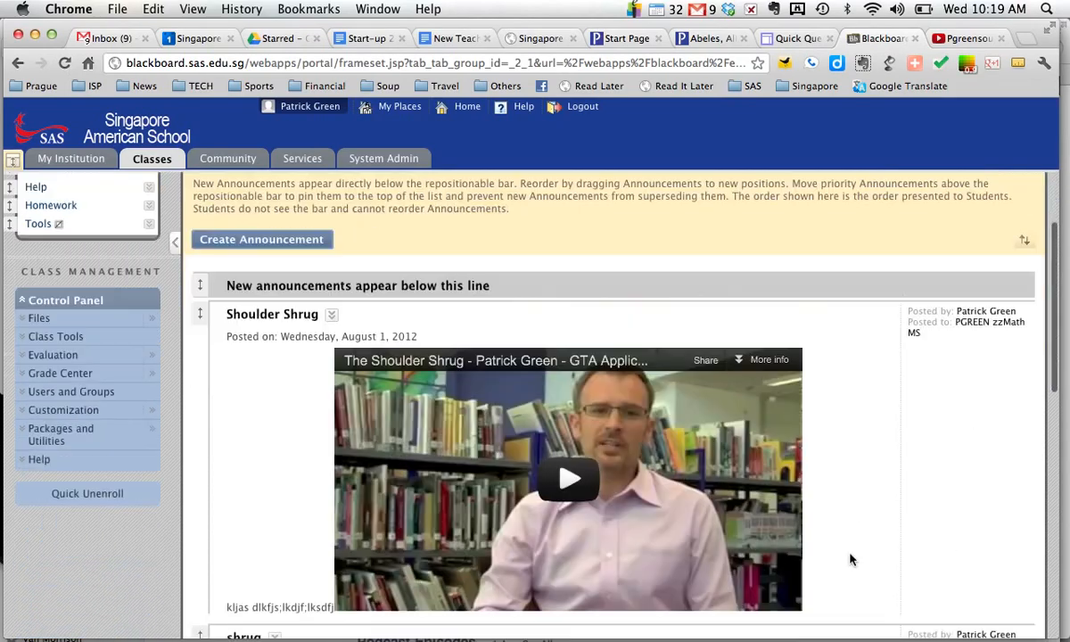
{"action": "scroll", "scroll_direction": "down", "scroll_amount": 3}
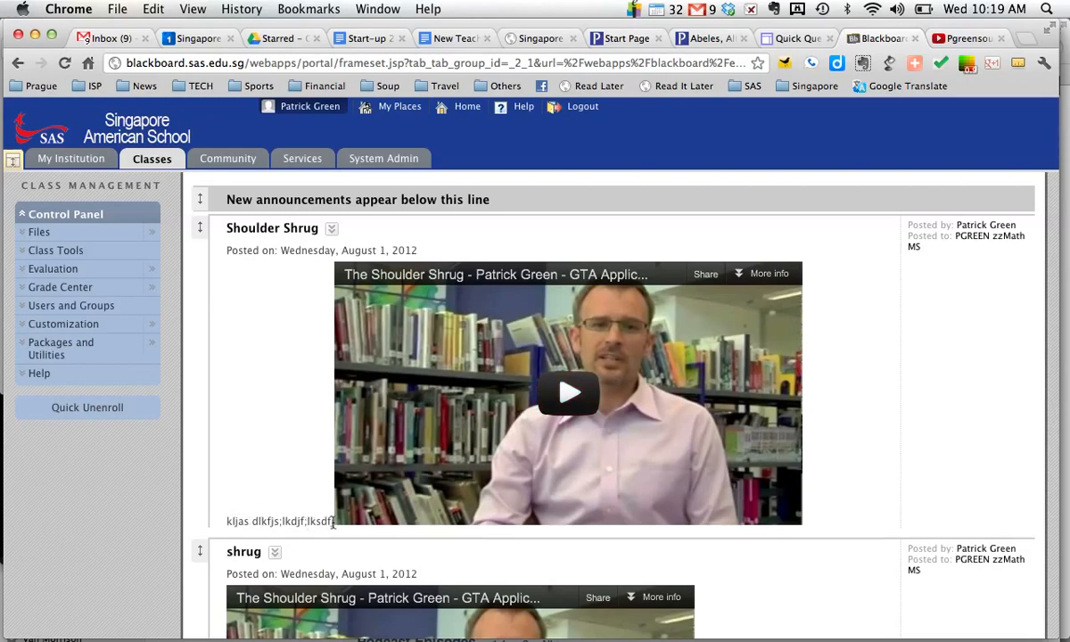
{"action": "mouse_move", "coordinate": [785, 423]}
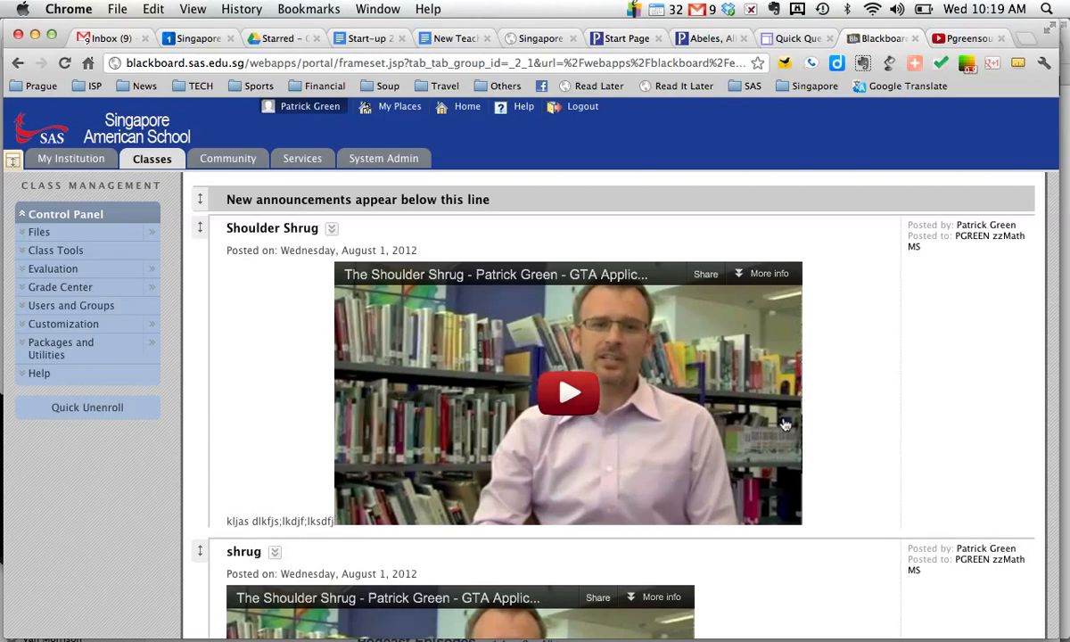